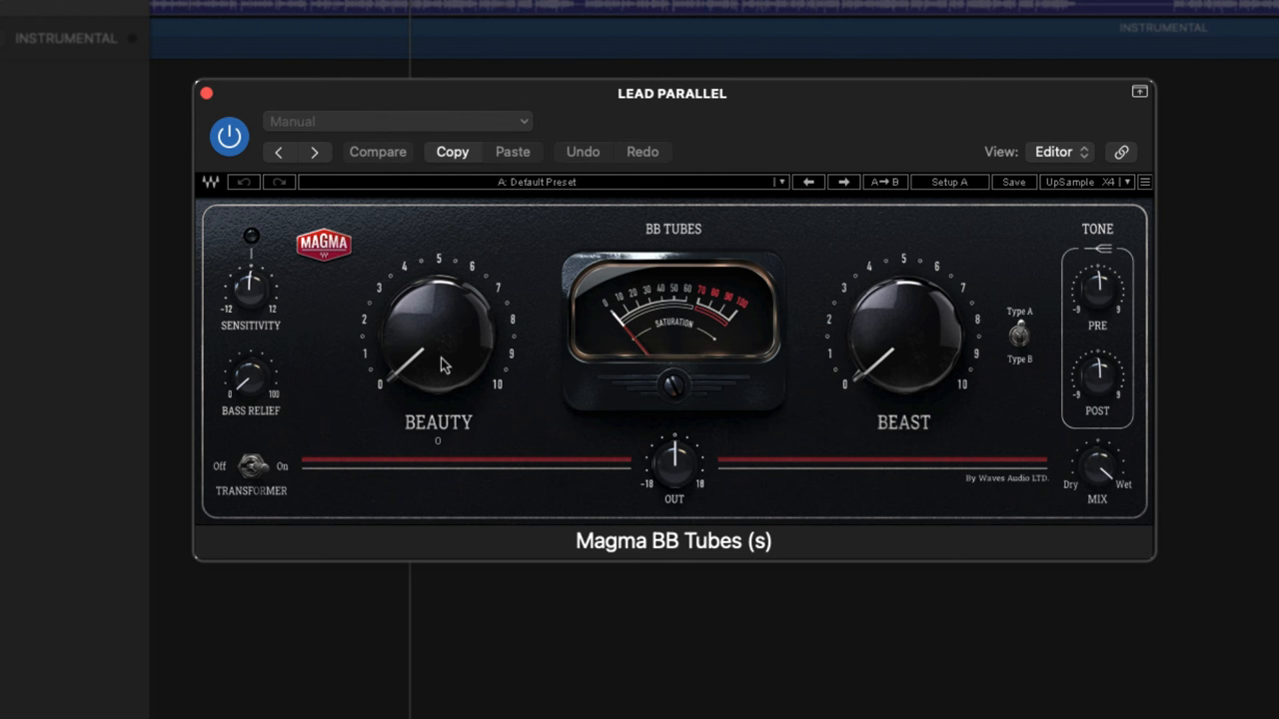
Raise the Beauty saturation amount on Magma BB Tubes for the LEAD PARALLEL bus
left_click_drag(437, 360, 429, 280)
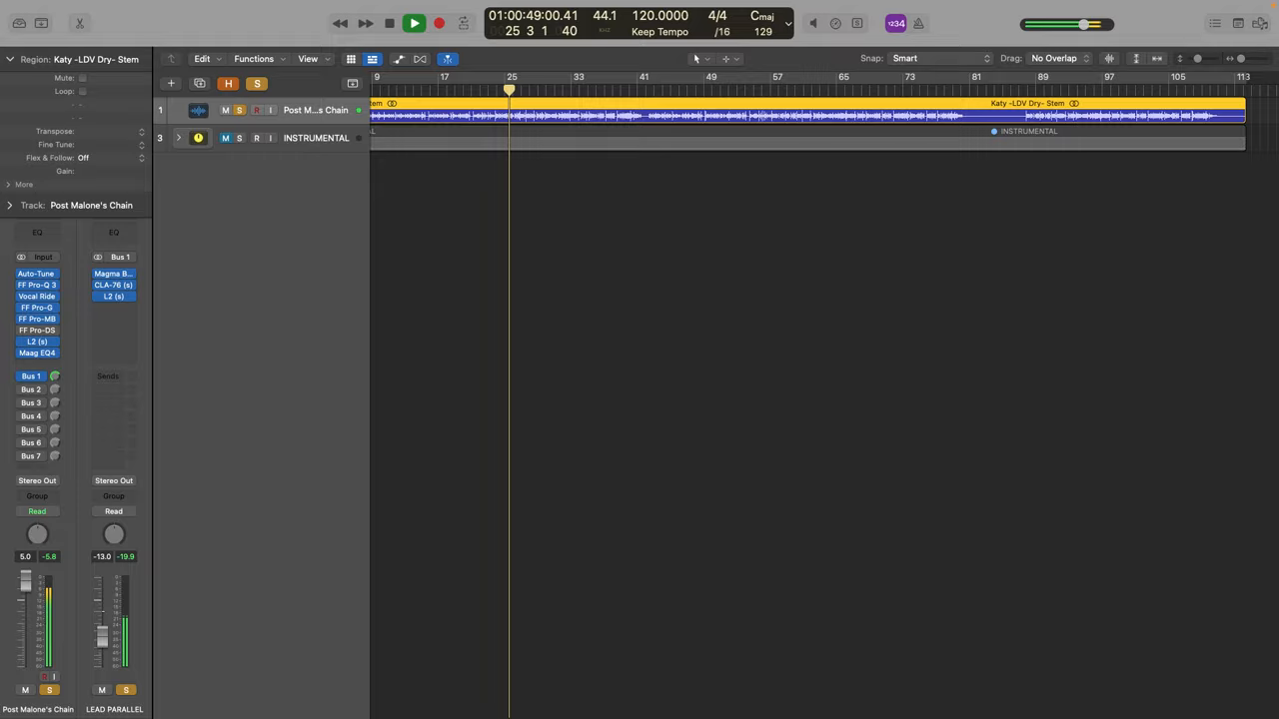
Insert Reel ADT (Mono) alongside AVOX DUO and L2 on the Bus 2 aux named LEAD DOUBLE
left_click(112, 272)
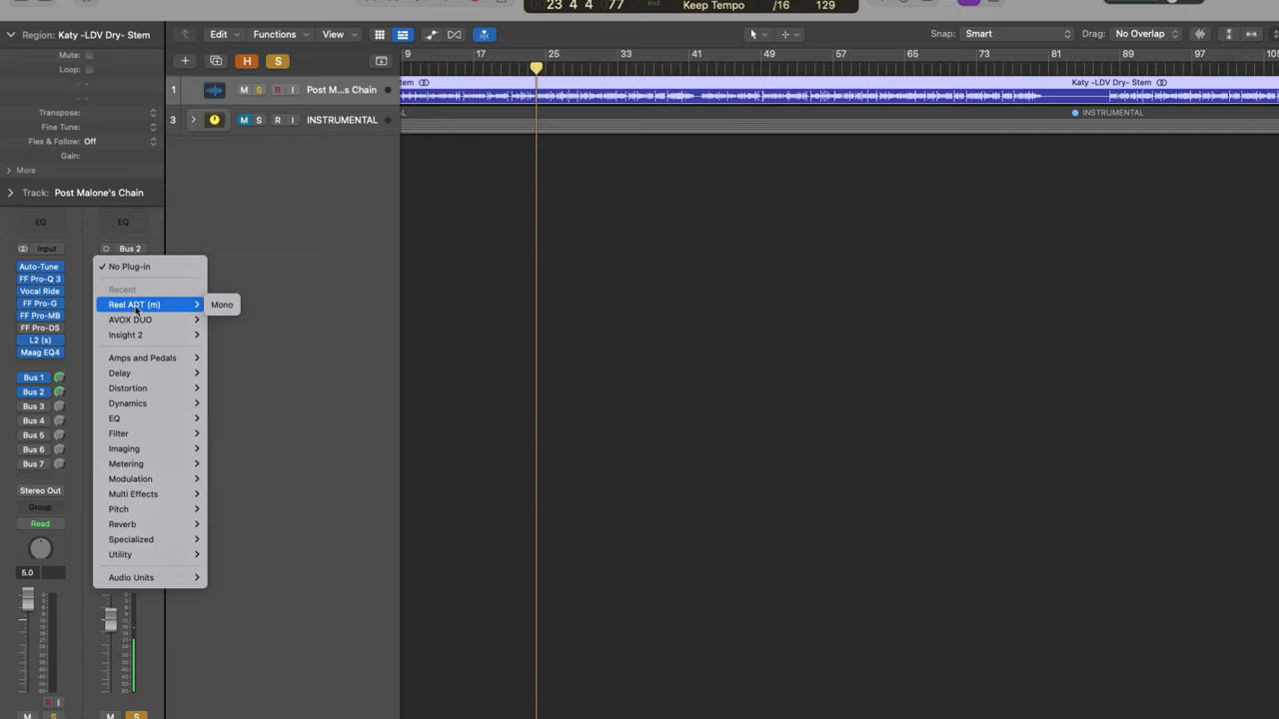
left_click(130, 320)
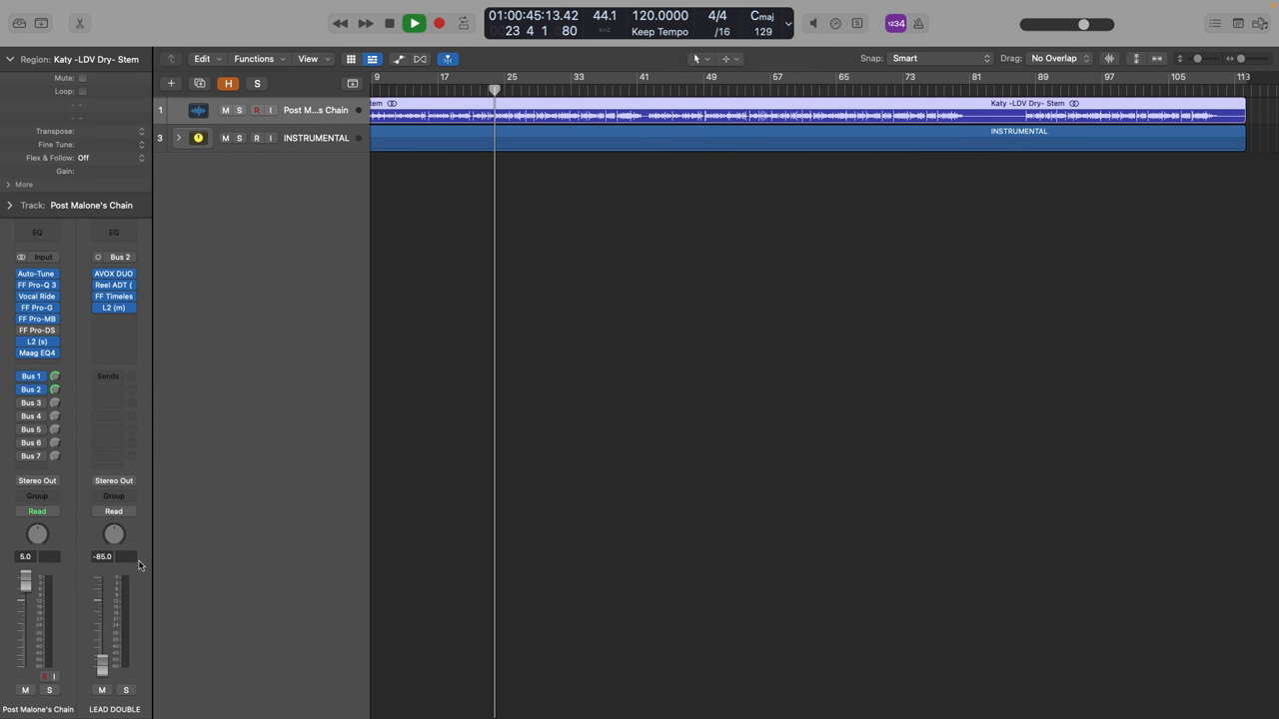
left_click(414, 24)
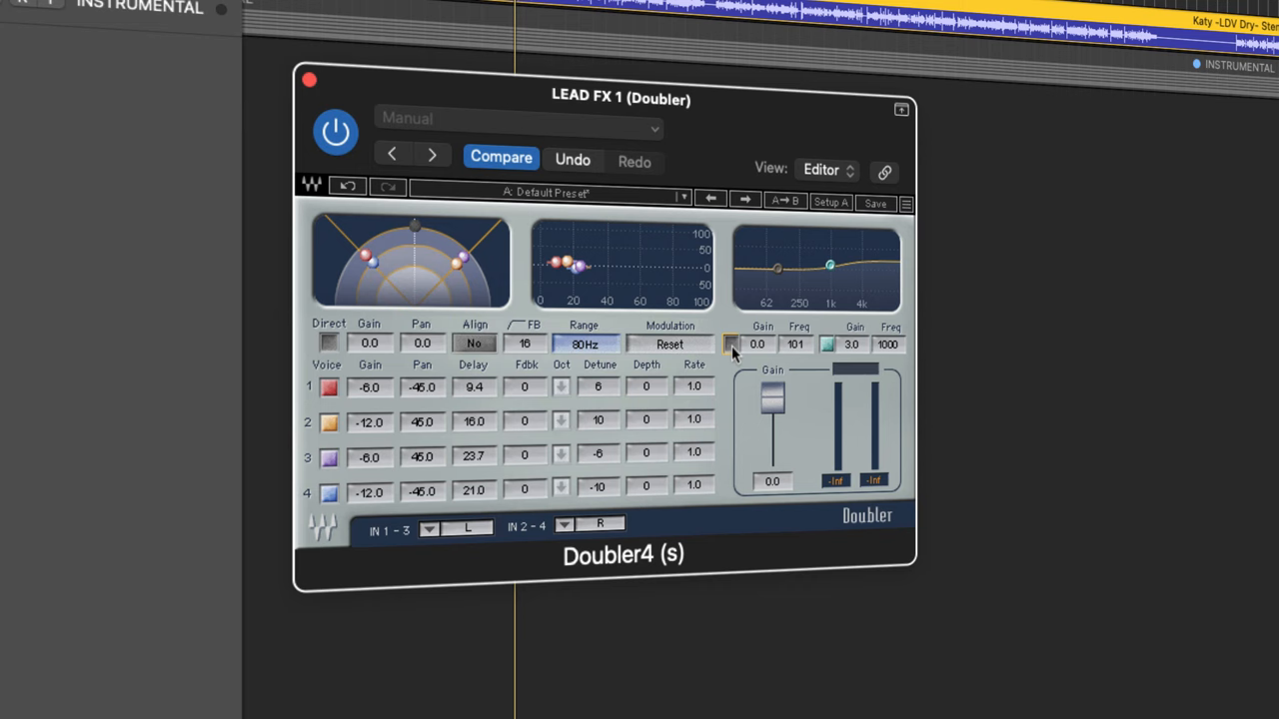
Insert Waves Doubler4 on LEAD FX 1 and set its four voices' gain, pan and delay
left_click(308, 80)
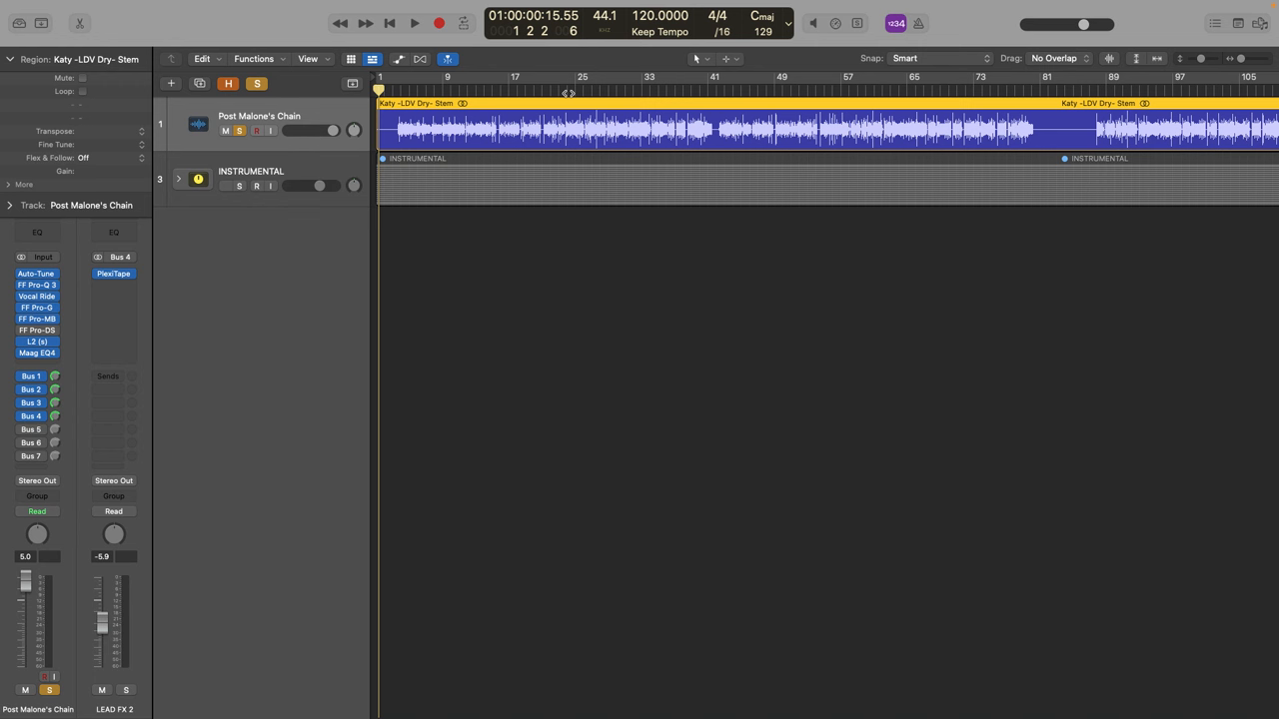
Create the Bus 4 aux LEAD FX 2 carrying the tape echo plug-in
left_click(411, 22)
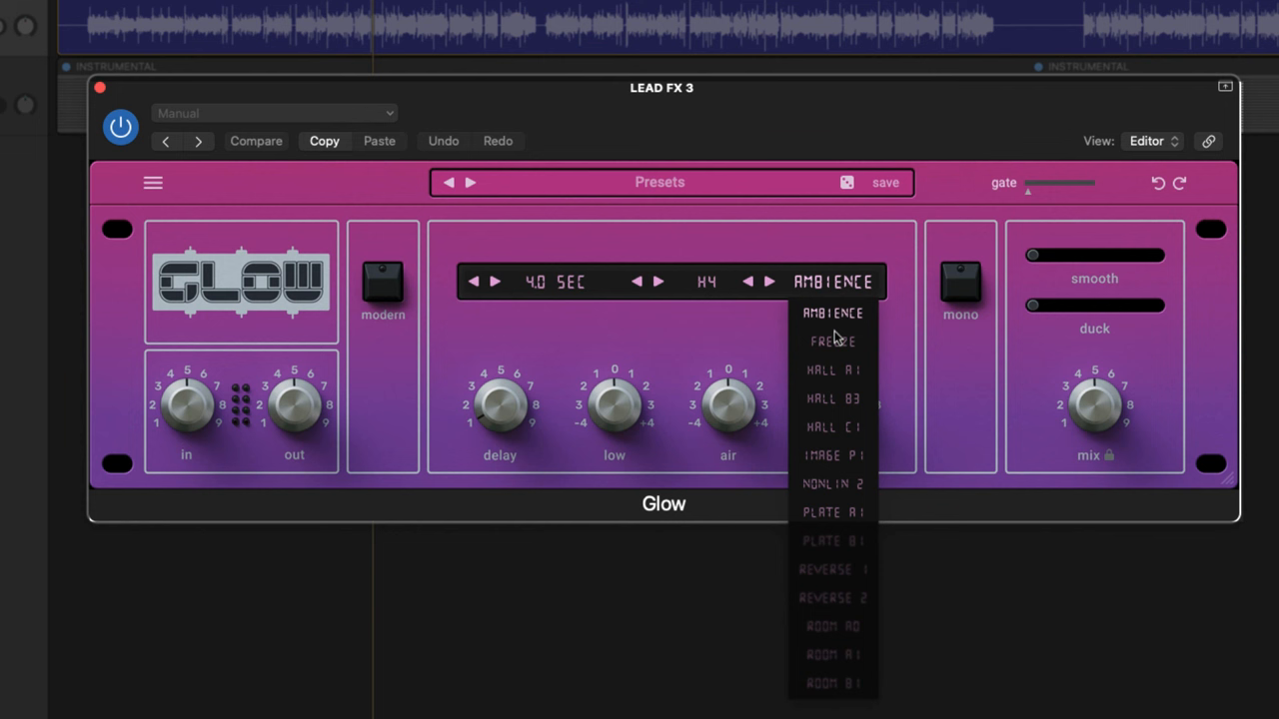
Choose the reverb algorithm for Glow on the LEAD FX 3 bus
left_click(831, 483)
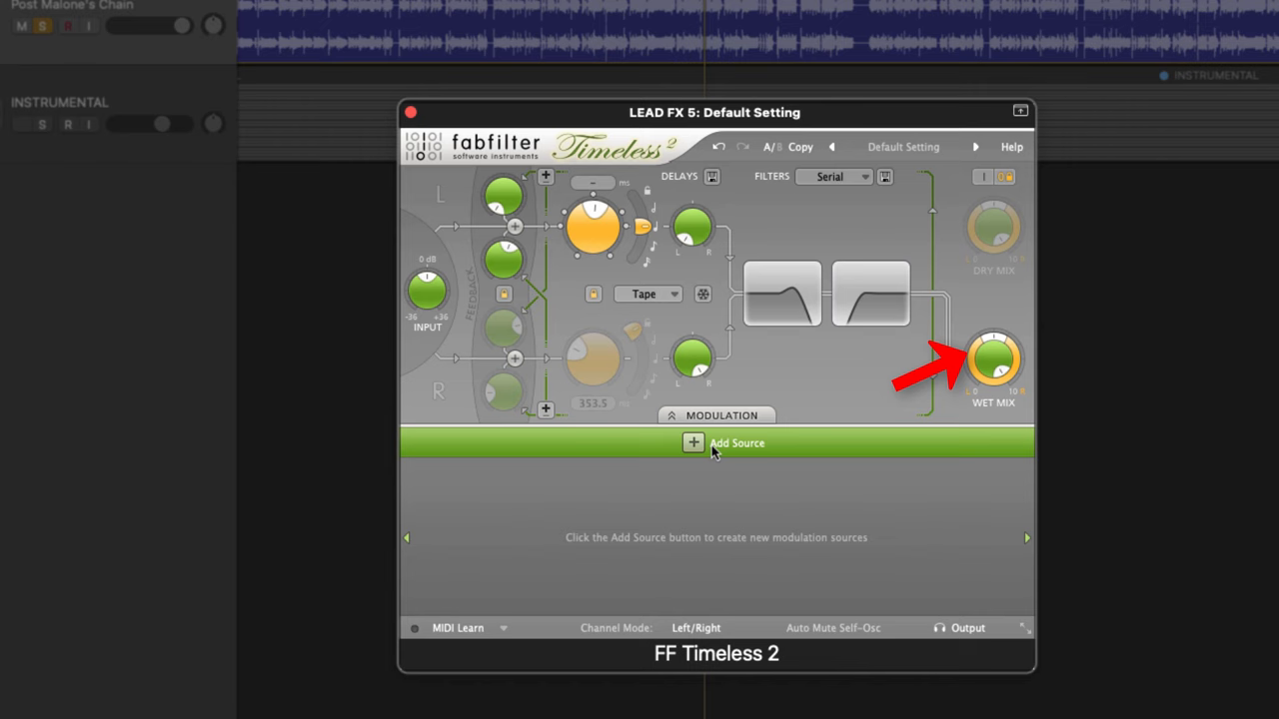
Add XLFO 1 and XLFO 2 on Filter 1 and Filter 2 Freq, XLFO 1 synced to rate 4
left_click(691, 444)
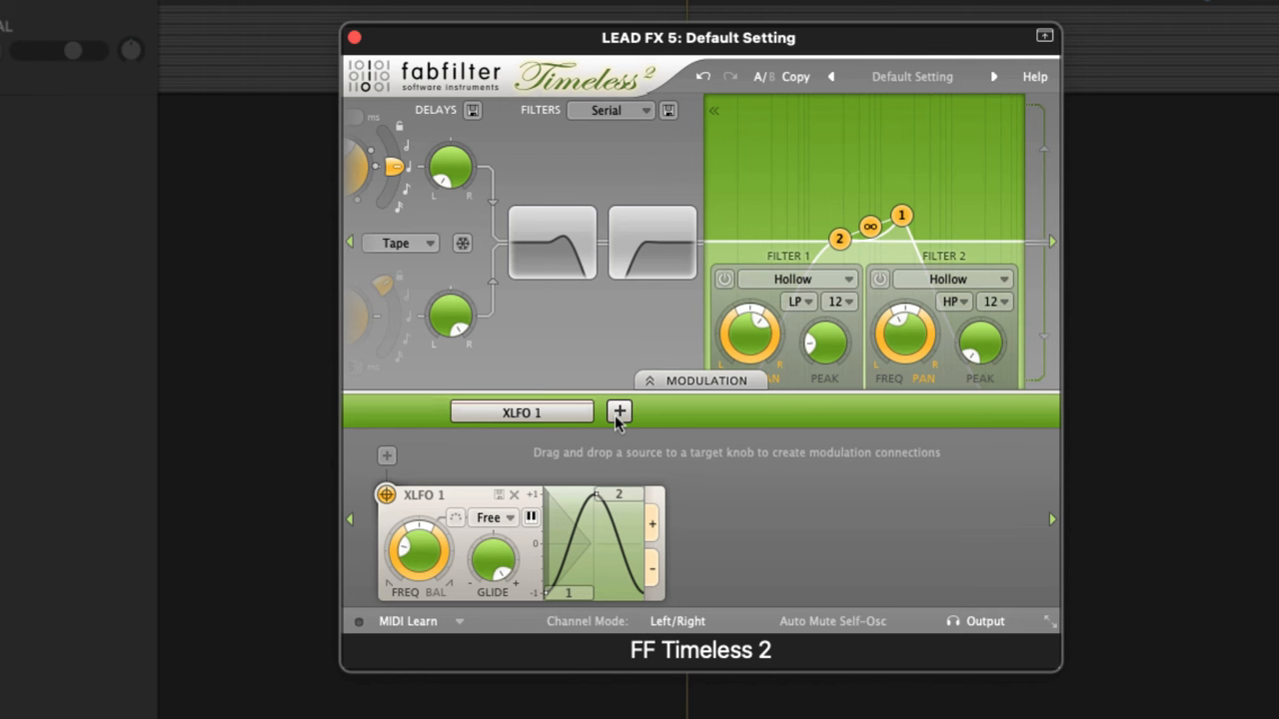
left_click(619, 412)
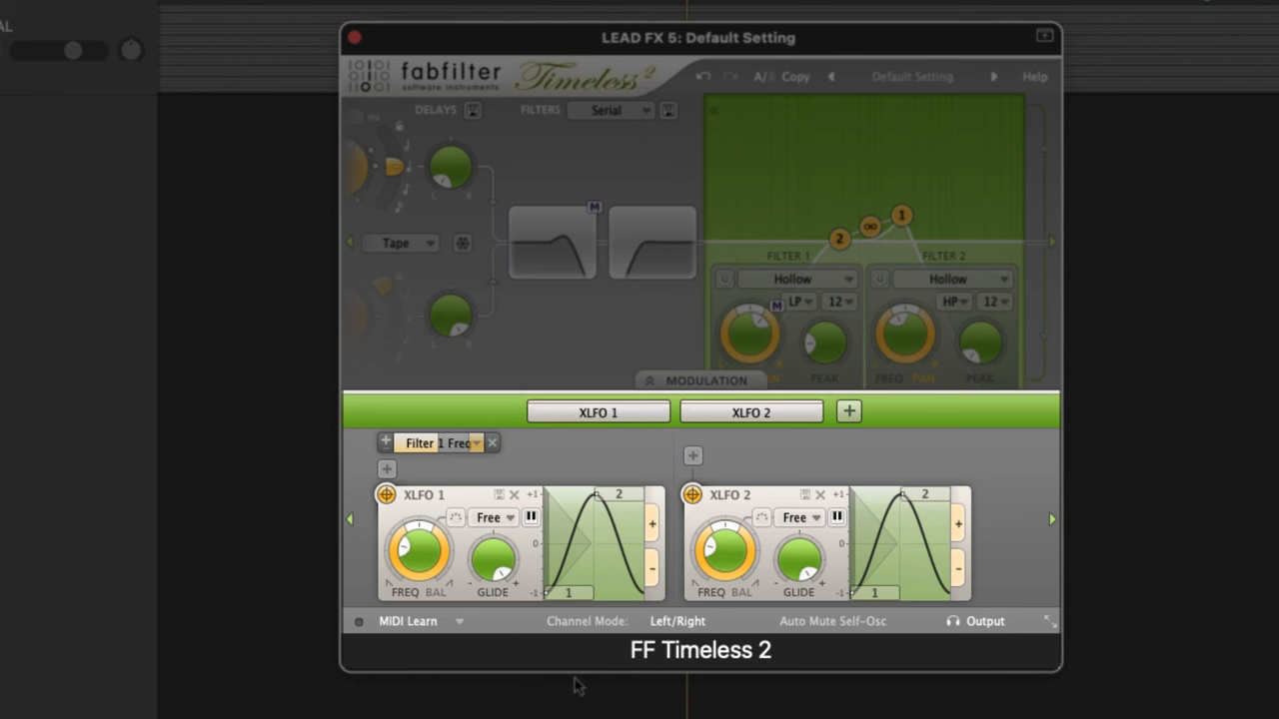
left_click(799, 518)
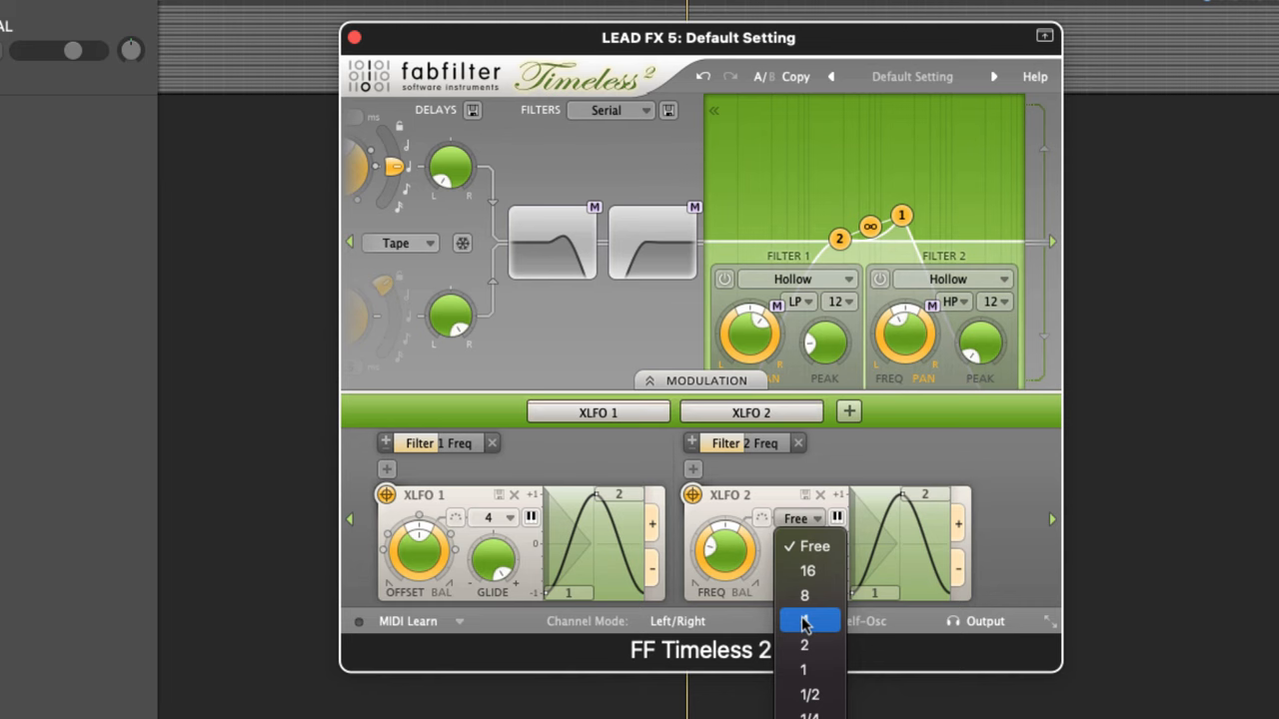